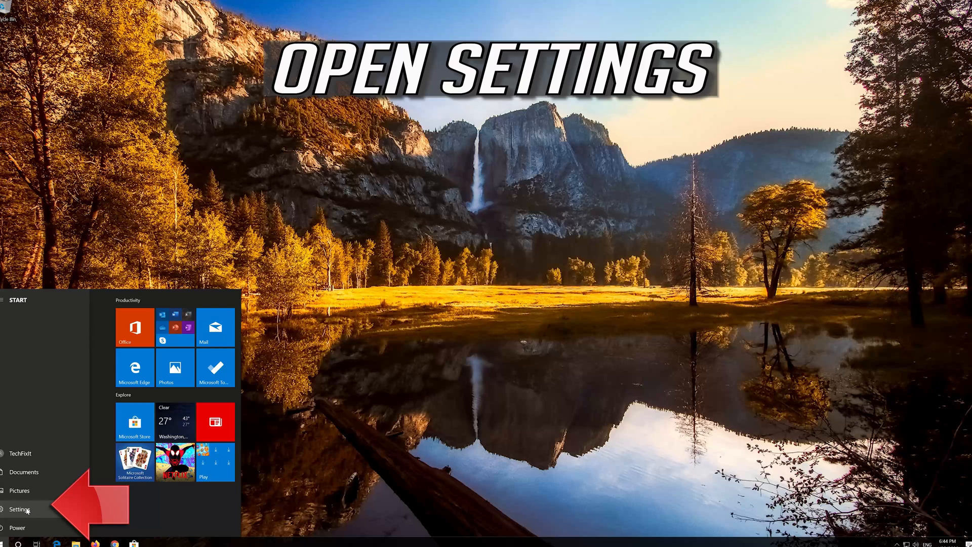
- Open Windows Settings and go to Update & Security, where Windows Update shows up to date
{"action": "left_click", "coordinate": [19, 510]}
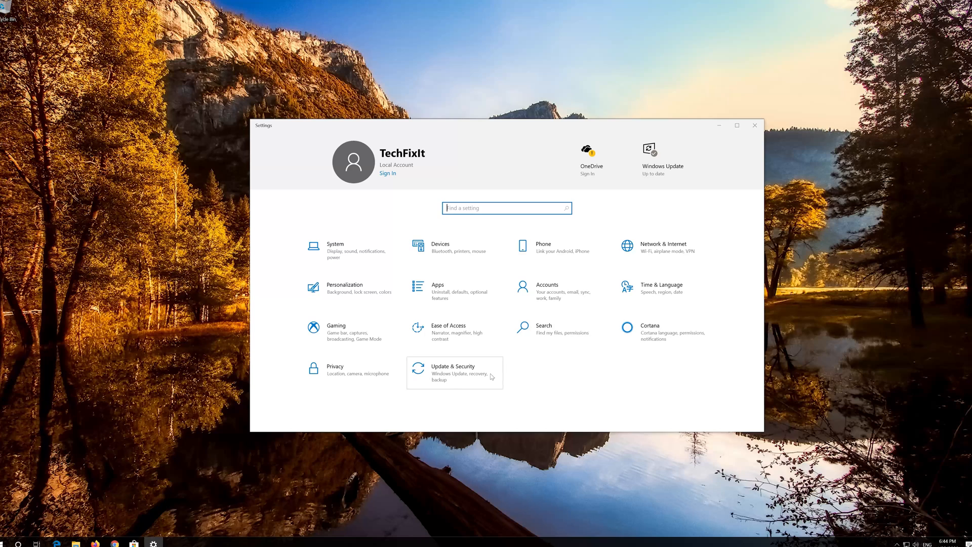
{"action": "mouse_move", "coordinate": [475, 373]}
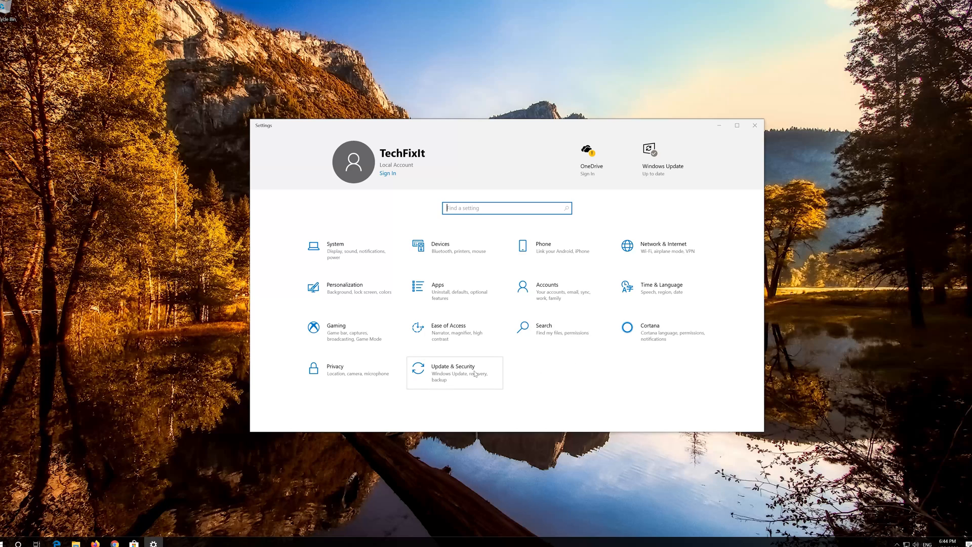
{"action": "left_click", "coordinate": [453, 372]}
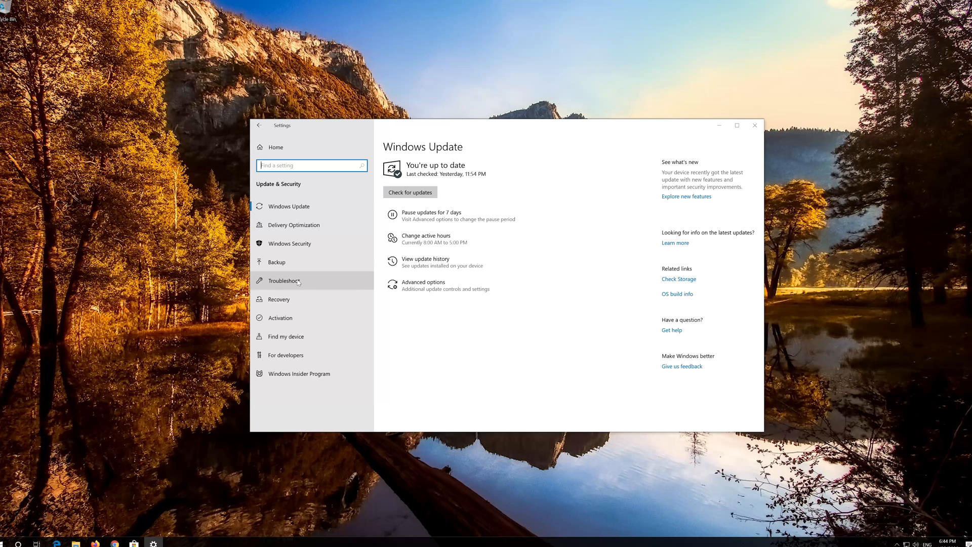
- Run the Windows Update troubleshooter from the Troubleshoot page
{"action": "left_click", "coordinate": [284, 281]}
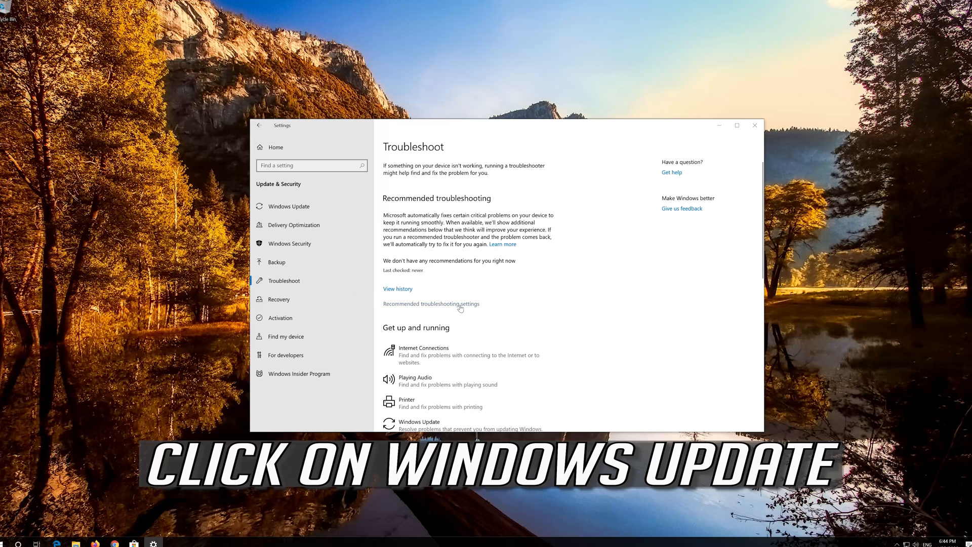
{"action": "scroll", "scroll_direction": "down", "scroll_amount": 3}
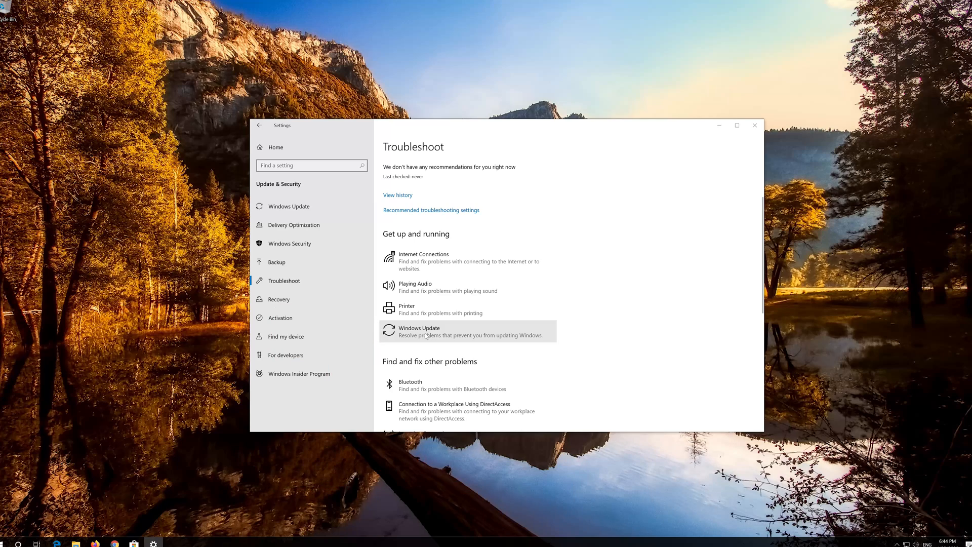
{"action": "left_click", "coordinate": [425, 331]}
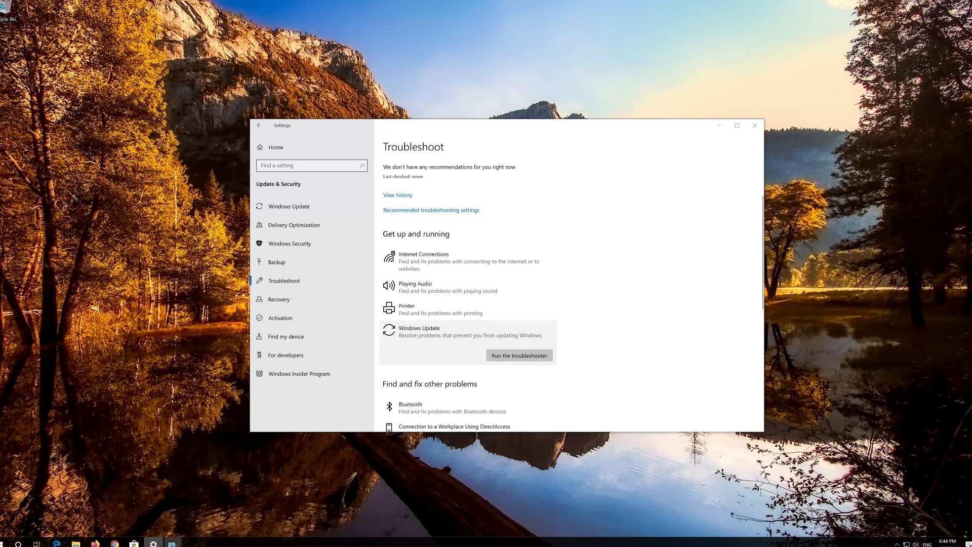
{"action": "left_click", "coordinate": [519, 355]}
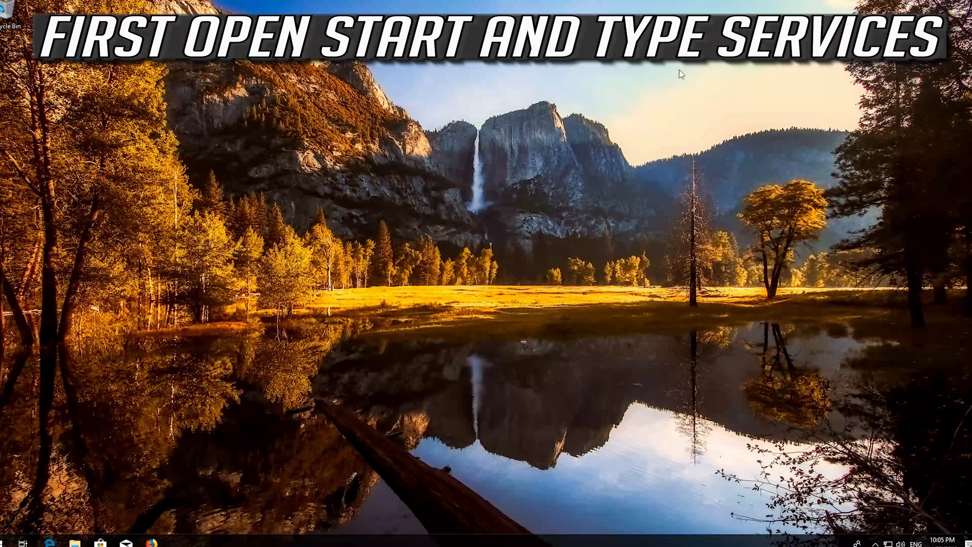
- Launch Services, find the Windows Update service and open its Properties
{"action": "type", "text": "servic"}
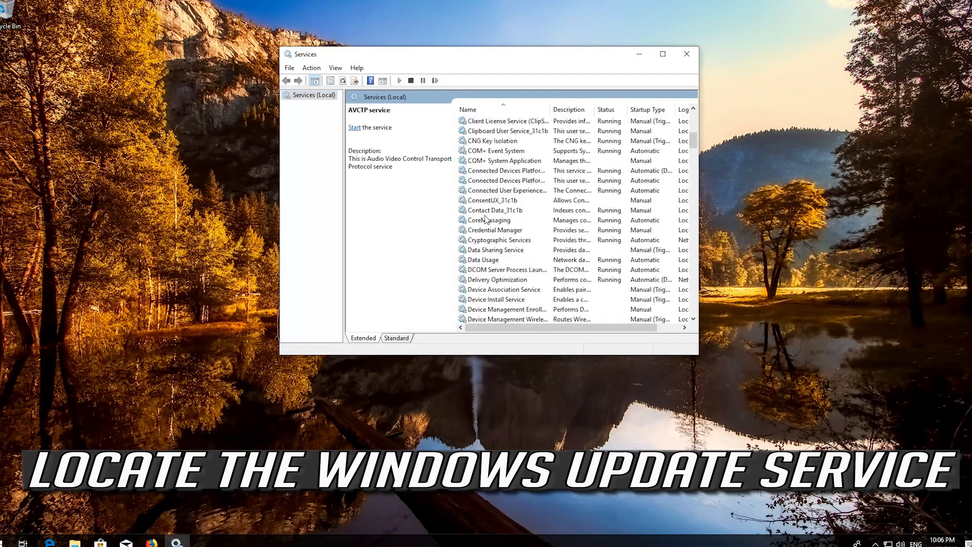
{"action": "scroll", "scroll_direction": "down", "scroll_amount": 3}
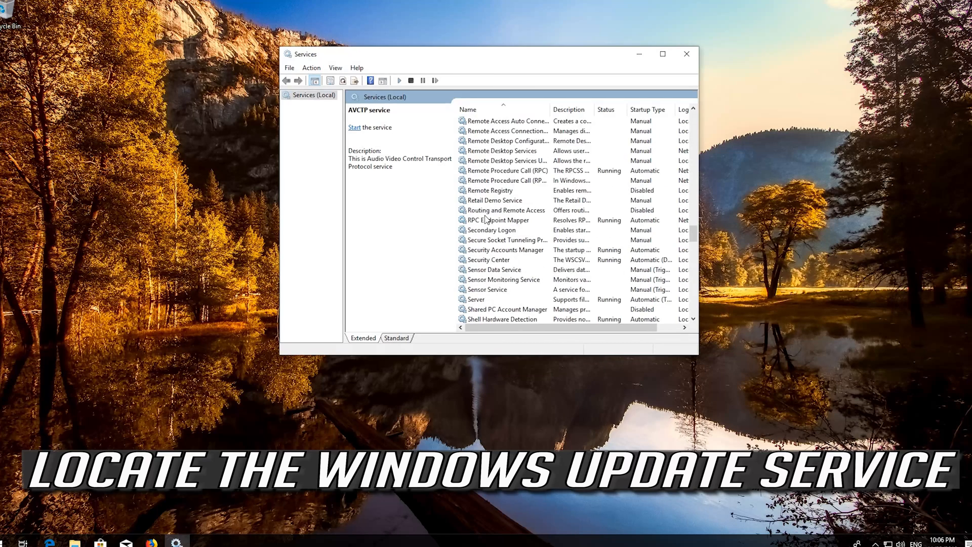
{"action": "scroll", "scroll_direction": "down", "scroll_amount": 3}
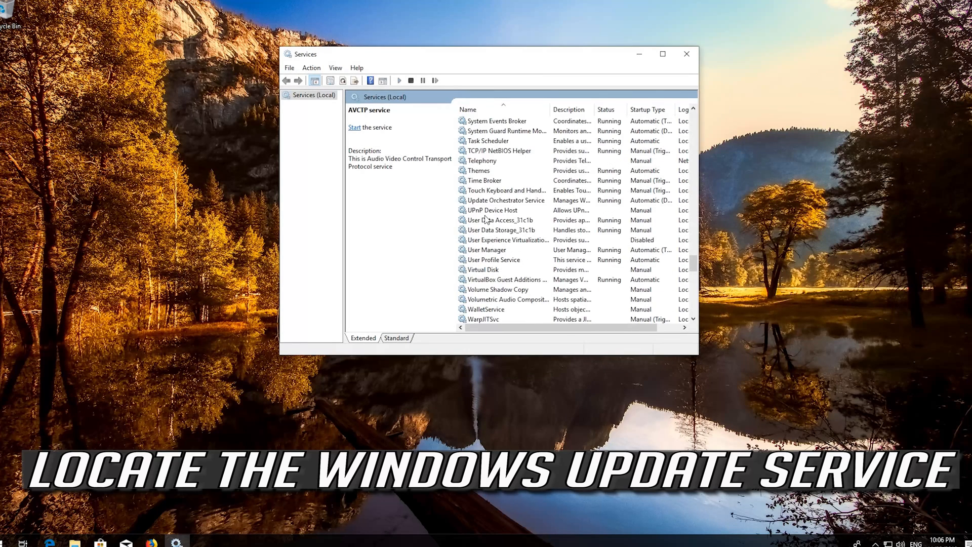
{"action": "scroll", "scroll_direction": "down", "scroll_amount": 3}
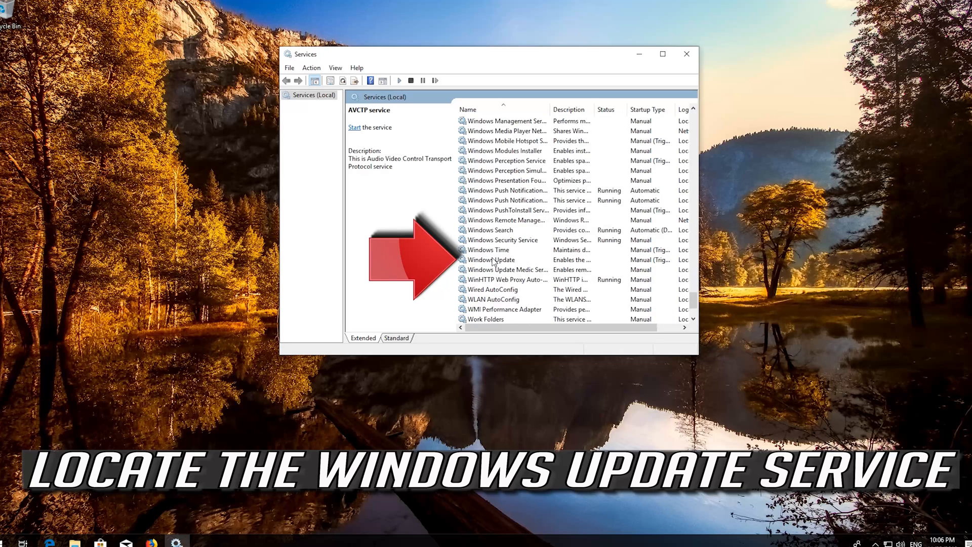
{"action": "left_click", "coordinate": [491, 259]}
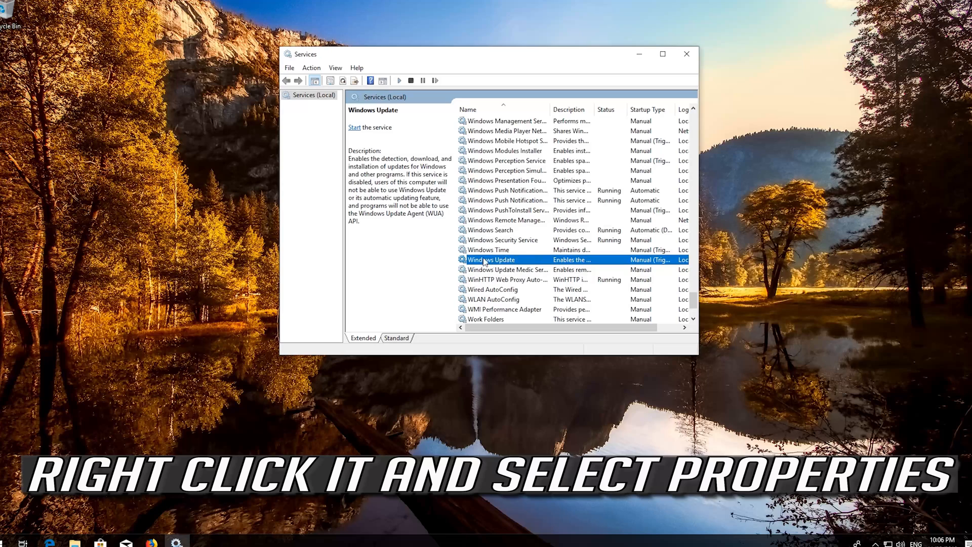
{"action": "right_click", "coordinate": [491, 260]}
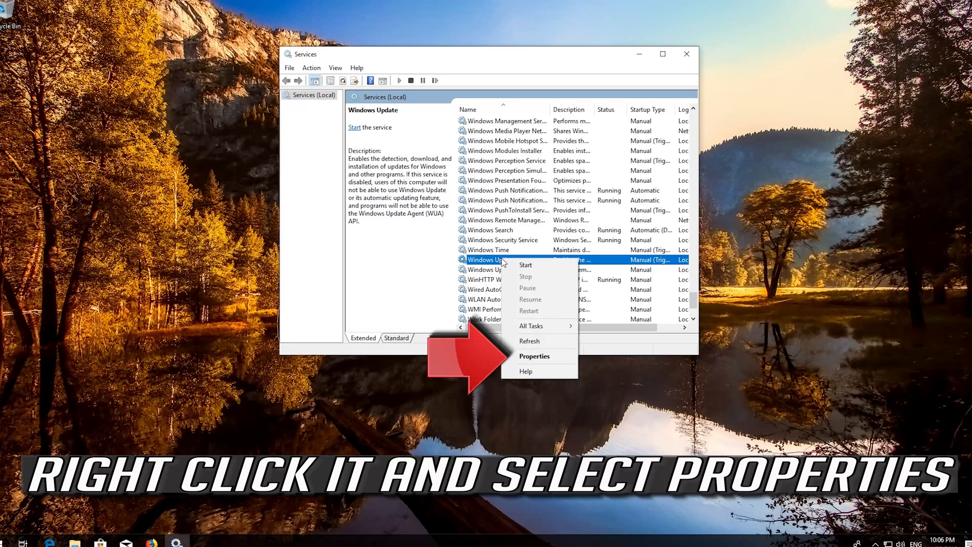
{"action": "mouse_move", "coordinate": [534, 356]}
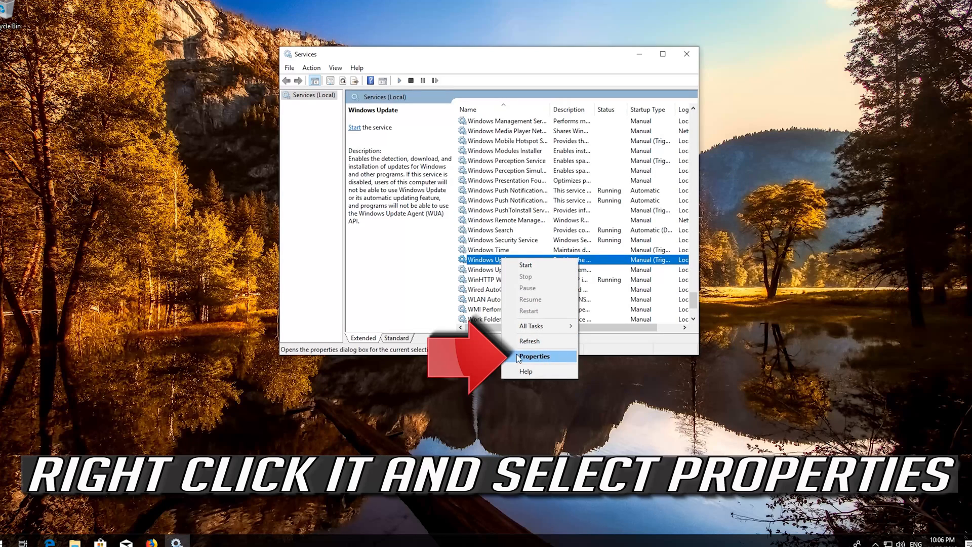
{"action": "left_click", "coordinate": [534, 356]}
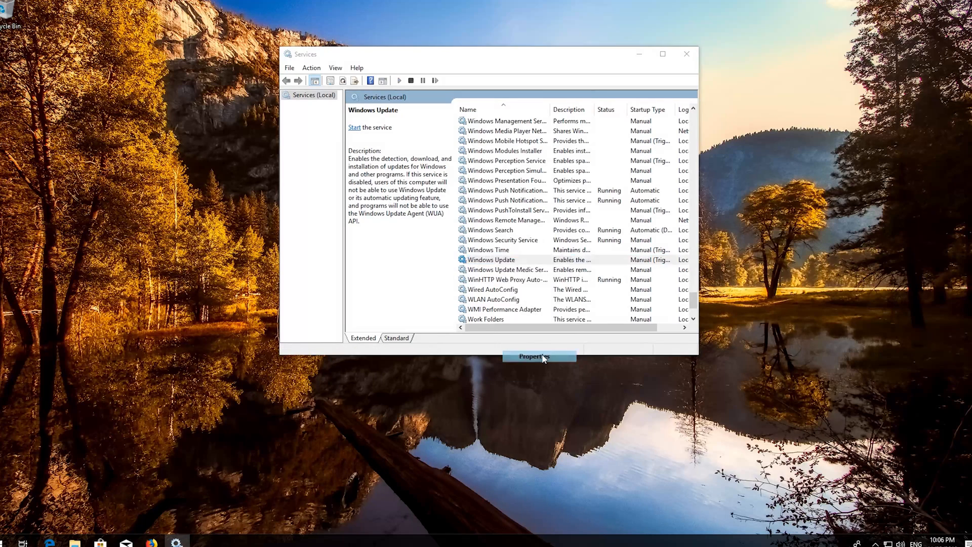
- Set the Windows Update service's startup type to Automatic and apply it
{"action": "left_click", "coordinate": [539, 356]}
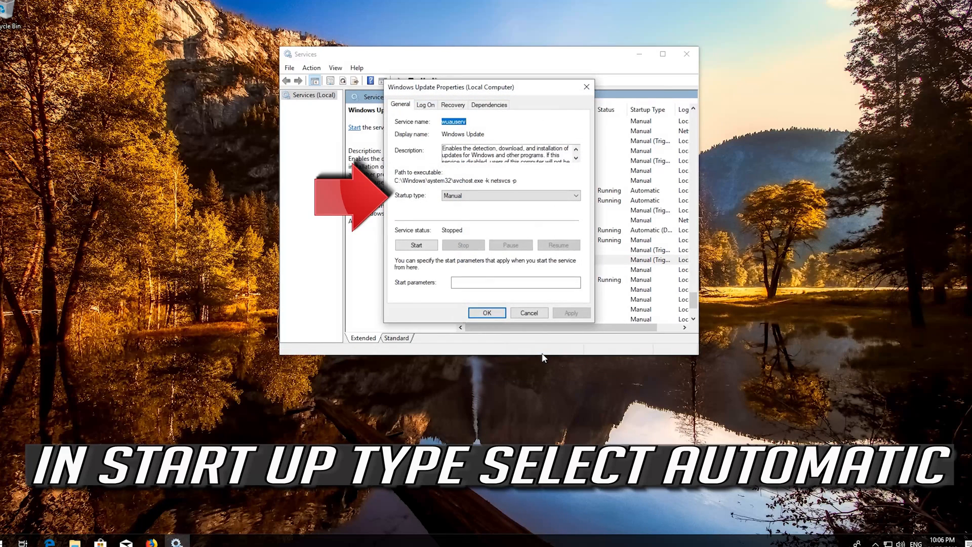
{"action": "mouse_move", "coordinate": [391, 213]}
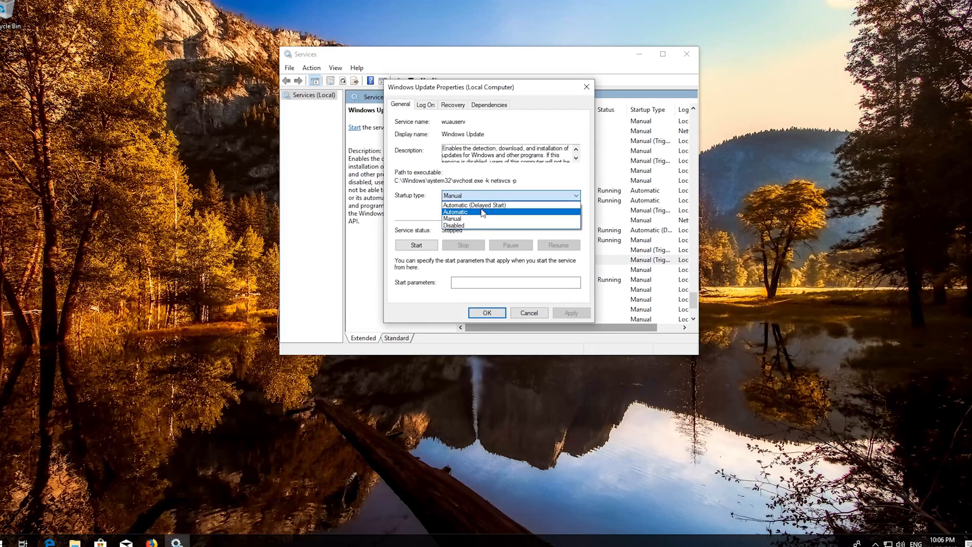
{"action": "left_click", "coordinate": [455, 211]}
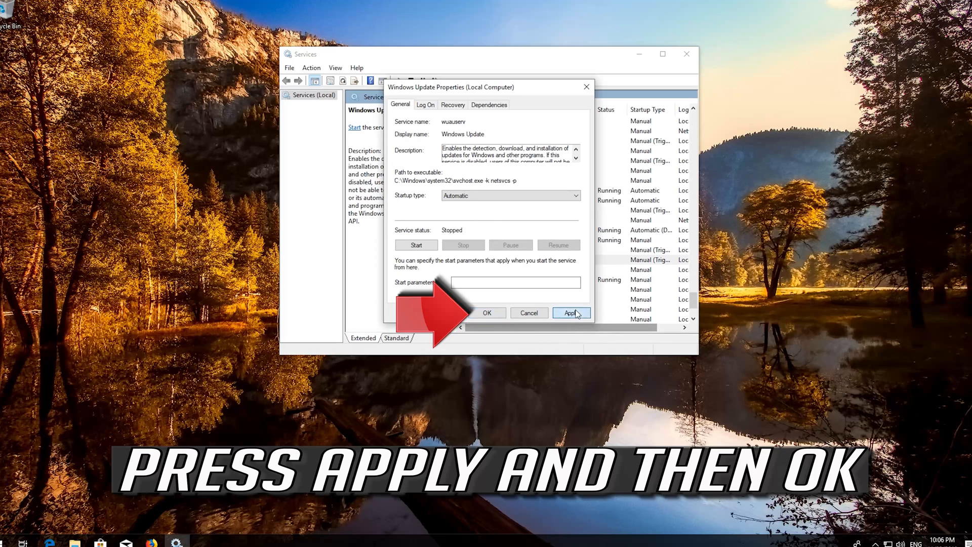
{"action": "left_click", "coordinate": [571, 313]}
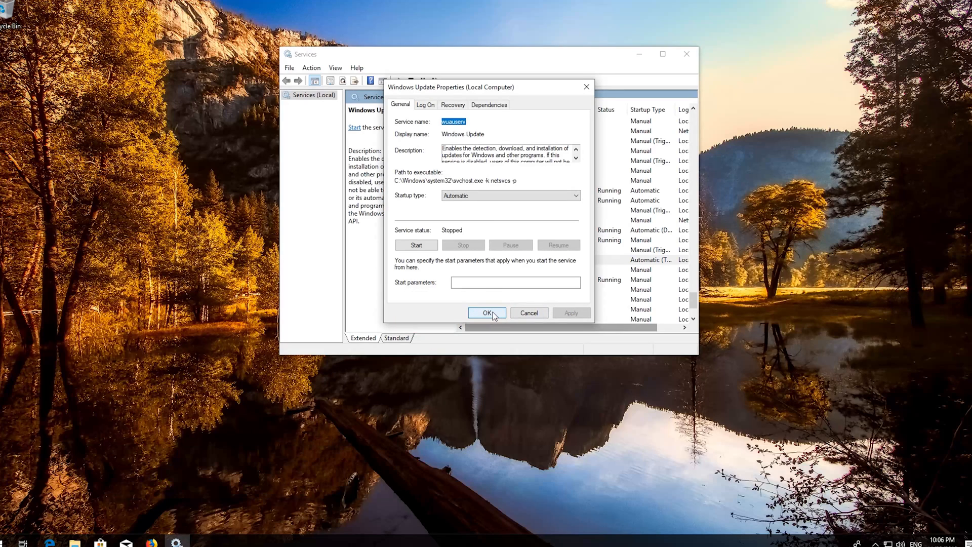
{"action": "left_click", "coordinate": [487, 313]}
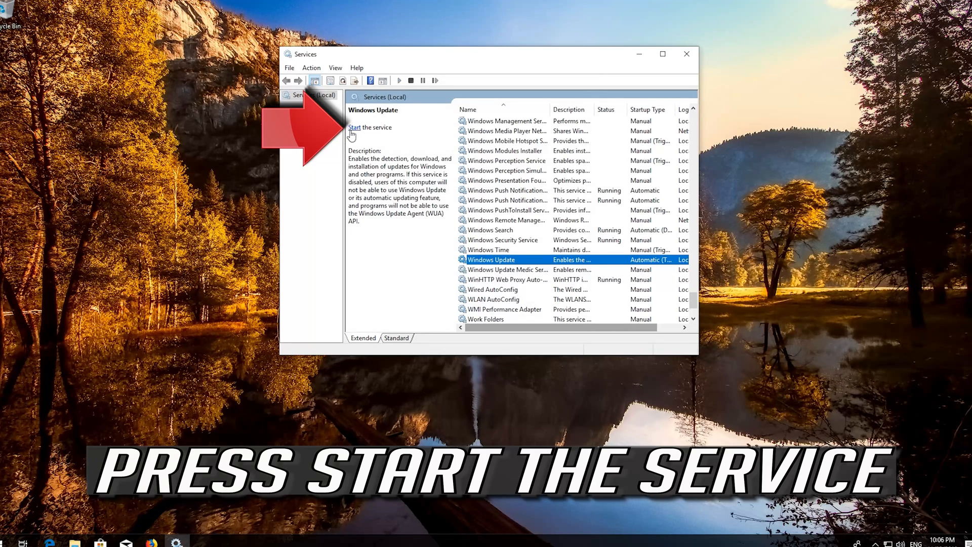
- Start and then restart the Windows Update service, then close Services
{"action": "left_click", "coordinate": [354, 128]}
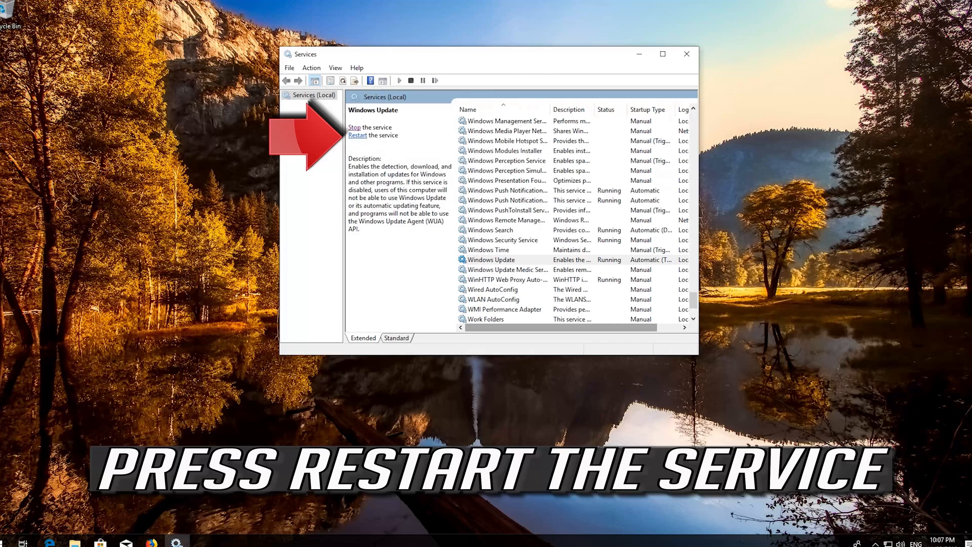
{"action": "mouse_move", "coordinate": [358, 136]}
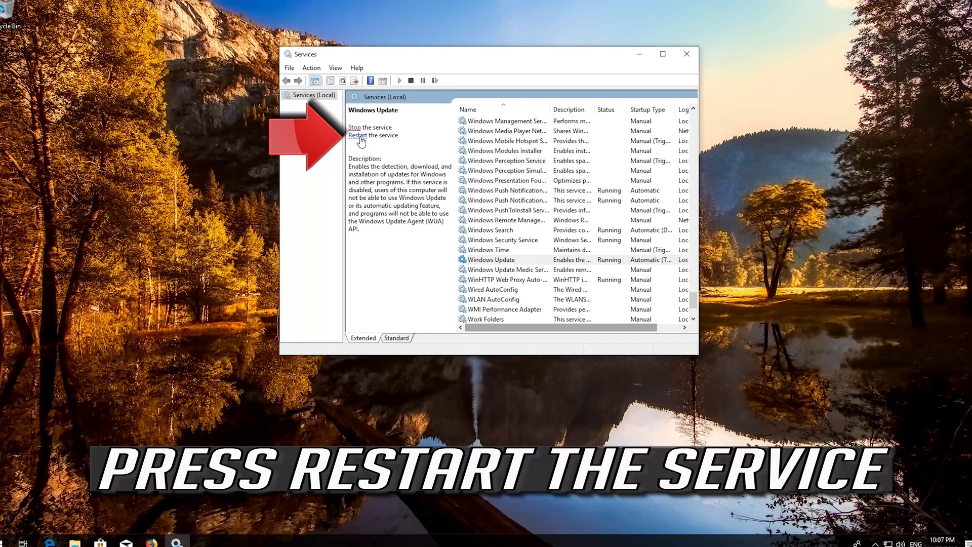
{"action": "left_click", "coordinate": [357, 136]}
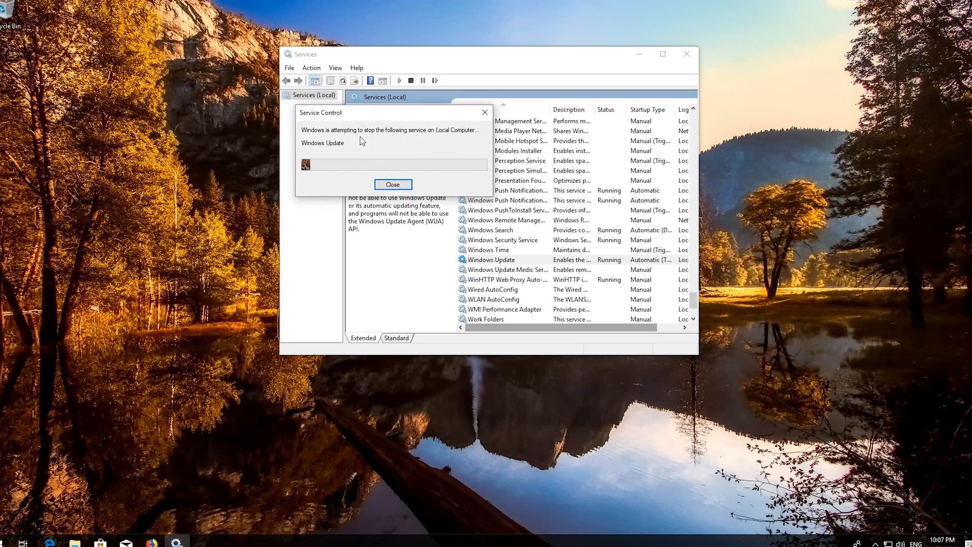
{"action": "left_click", "coordinate": [393, 184]}
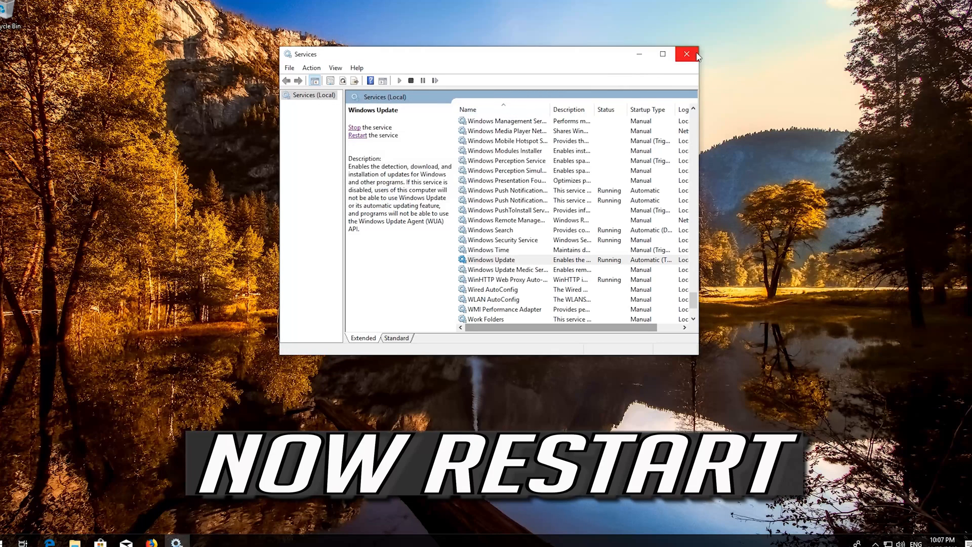
{"action": "left_click", "coordinate": [687, 54]}
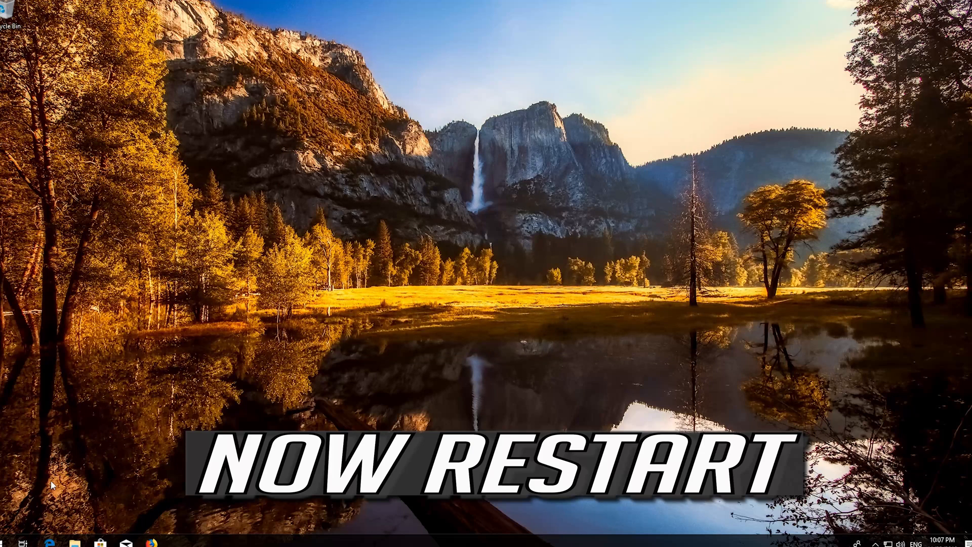
- Search for Notepad and open the document listing the repair commands
{"action": "left_click", "coordinate": [5, 542]}
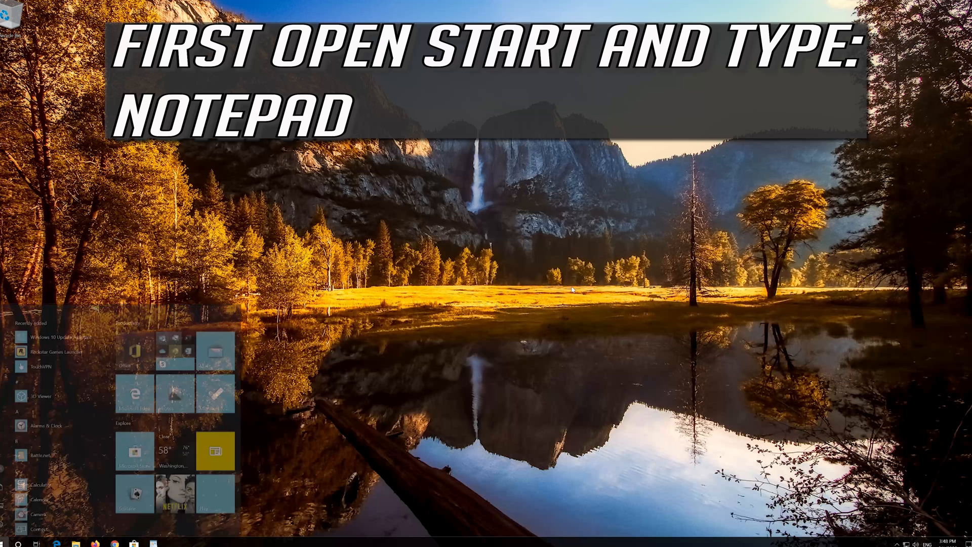
{"action": "type", "text": "notepad"}
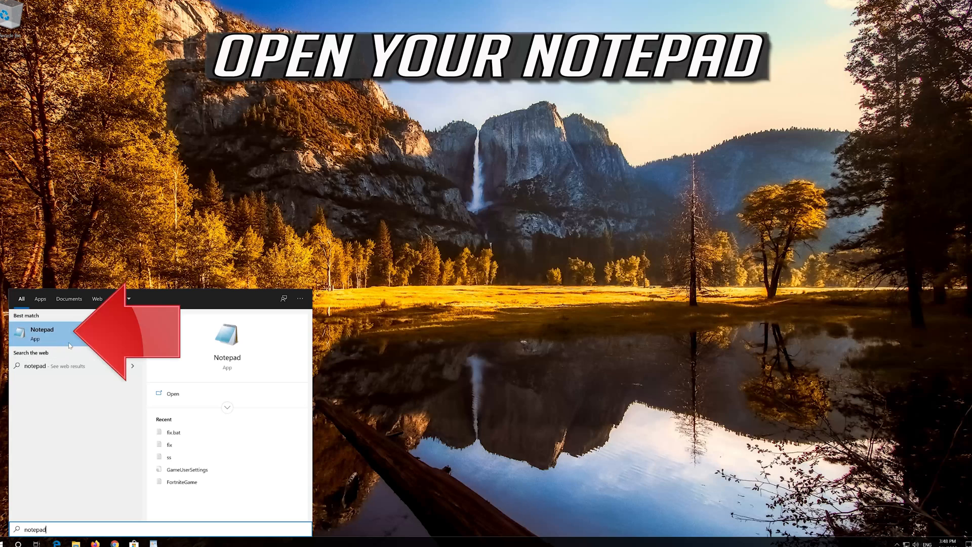
{"action": "left_click", "coordinate": [42, 333]}
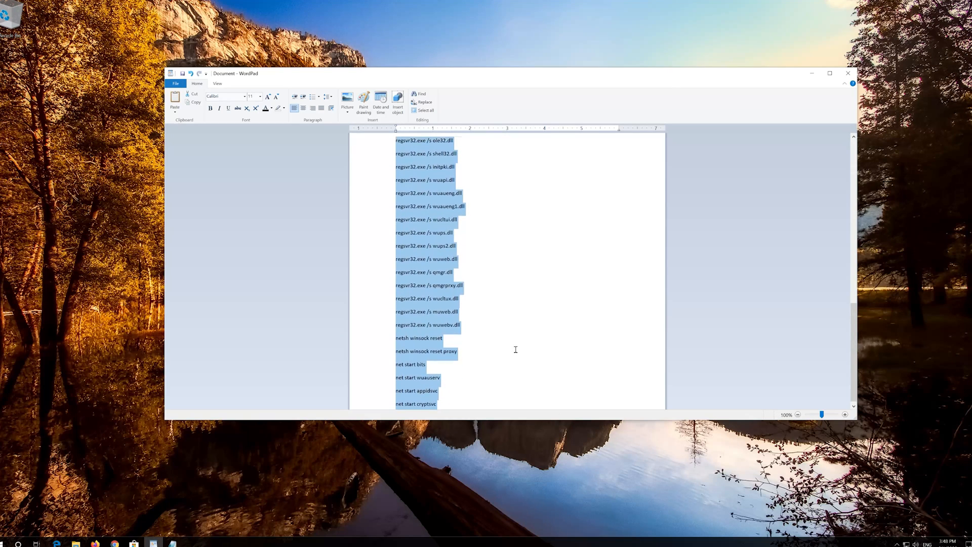
- Copy the selected repair commands from the WordPad document
{"action": "right_click", "coordinate": [442, 223]}
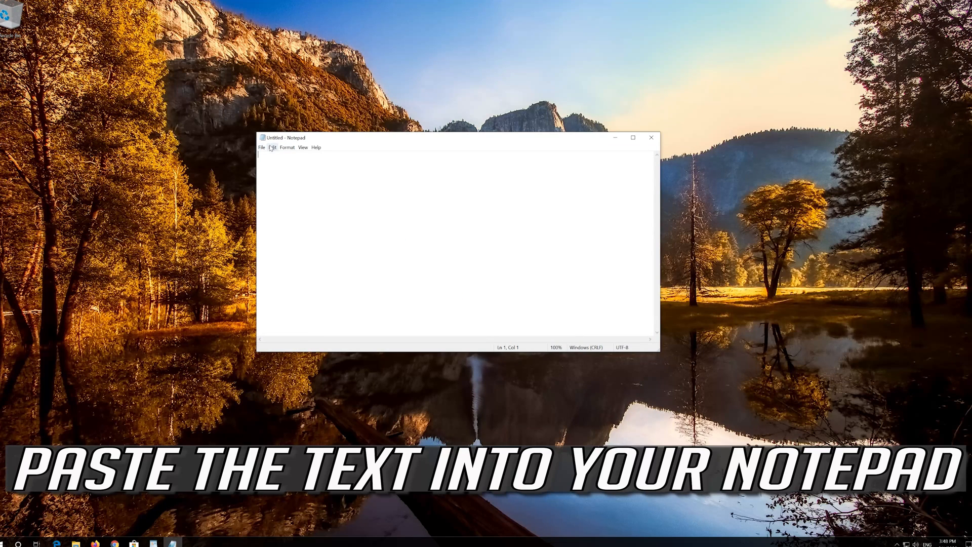
- Paste the copied repair commands into the untitled Notepad document
{"action": "left_click", "coordinate": [272, 147]}
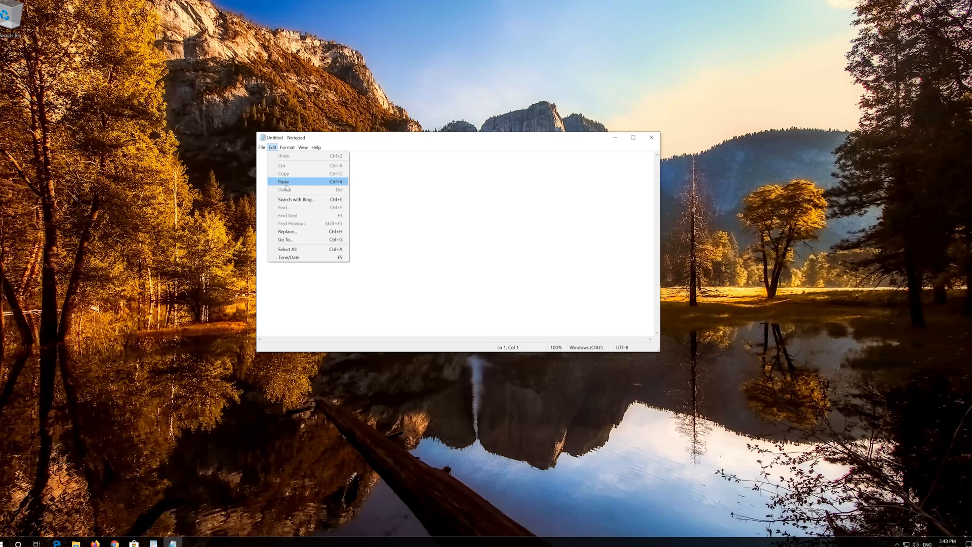
{"action": "mouse_move", "coordinate": [311, 183]}
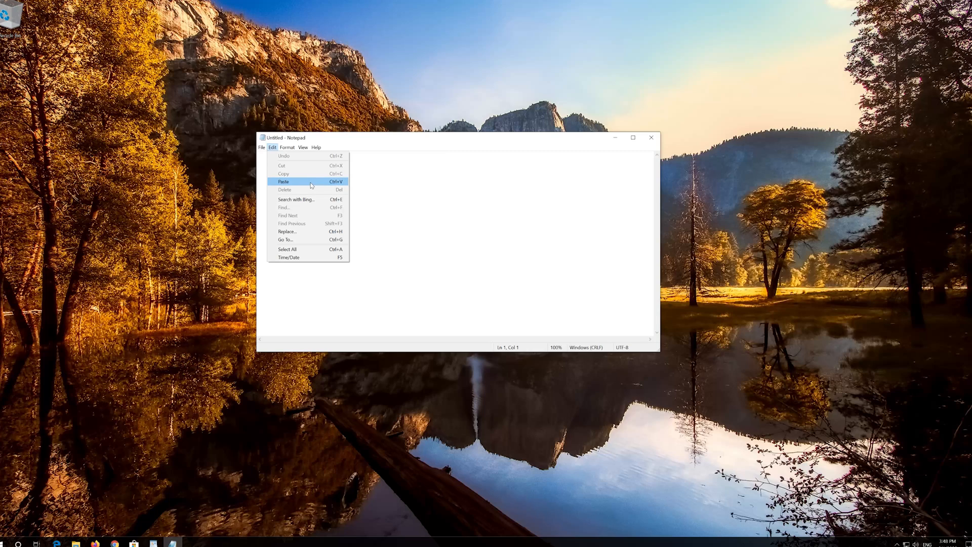
{"action": "left_click", "coordinate": [283, 181]}
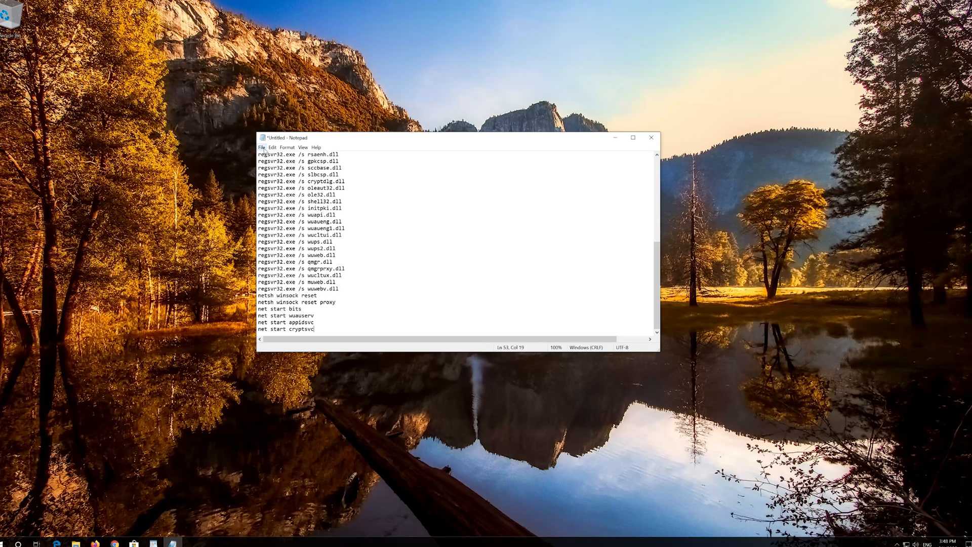
- Save the commands to the Desktop as fix.bat using the All Files type
{"action": "left_click", "coordinate": [262, 147]}
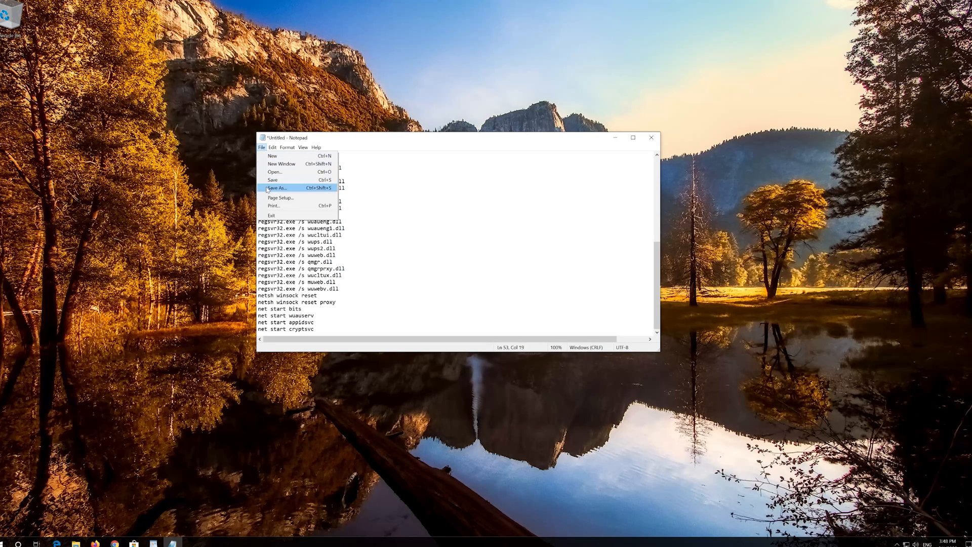
{"action": "mouse_move", "coordinate": [288, 189]}
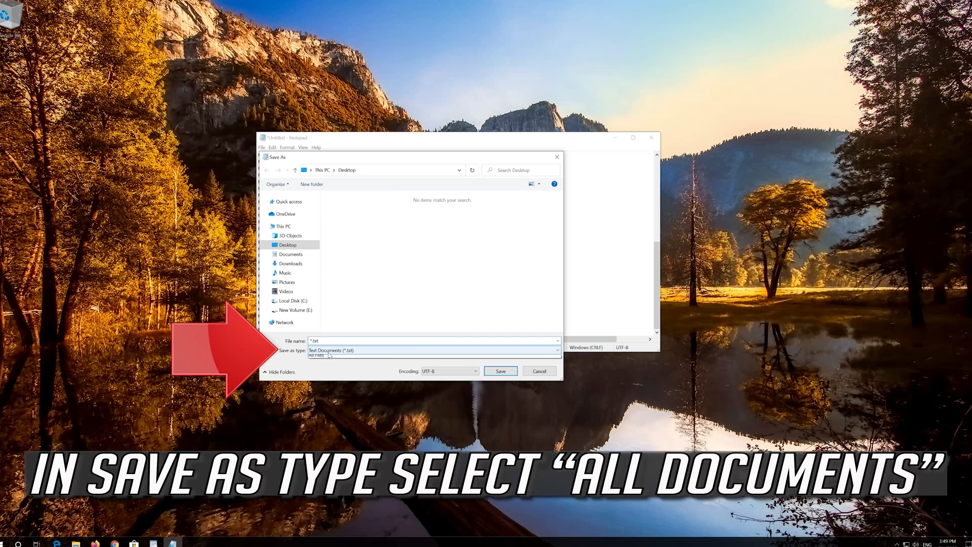
{"action": "left_click", "coordinate": [431, 350]}
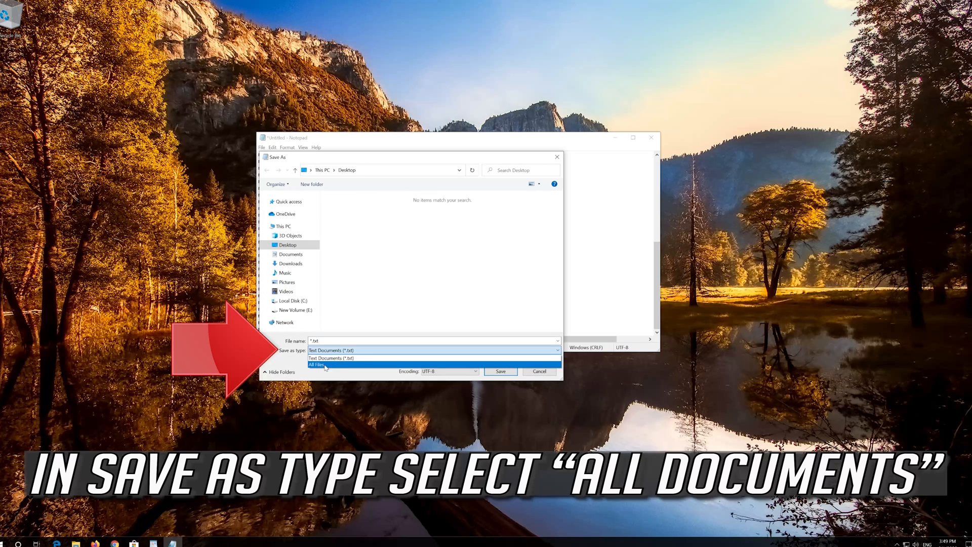
{"action": "left_click", "coordinate": [316, 364]}
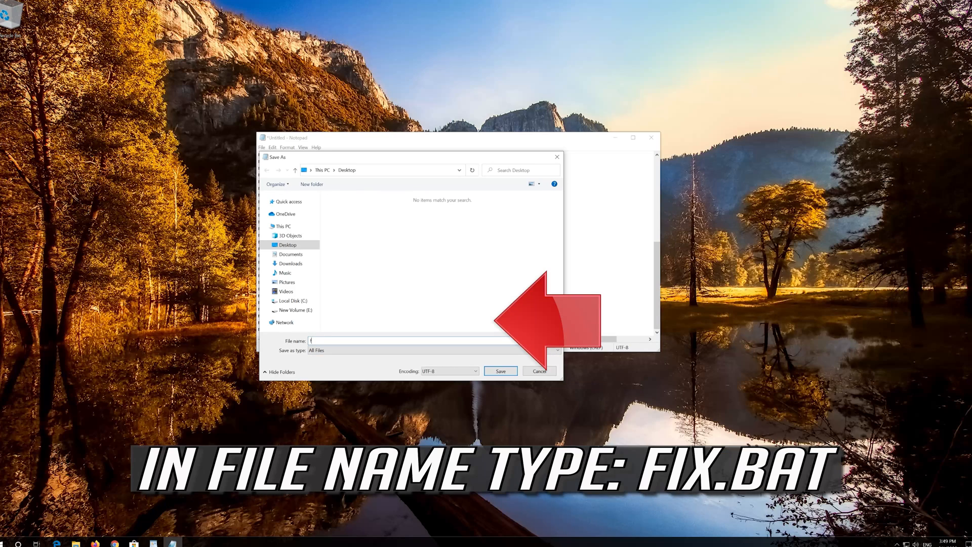
{"action": "type", "text": "fix.bat"}
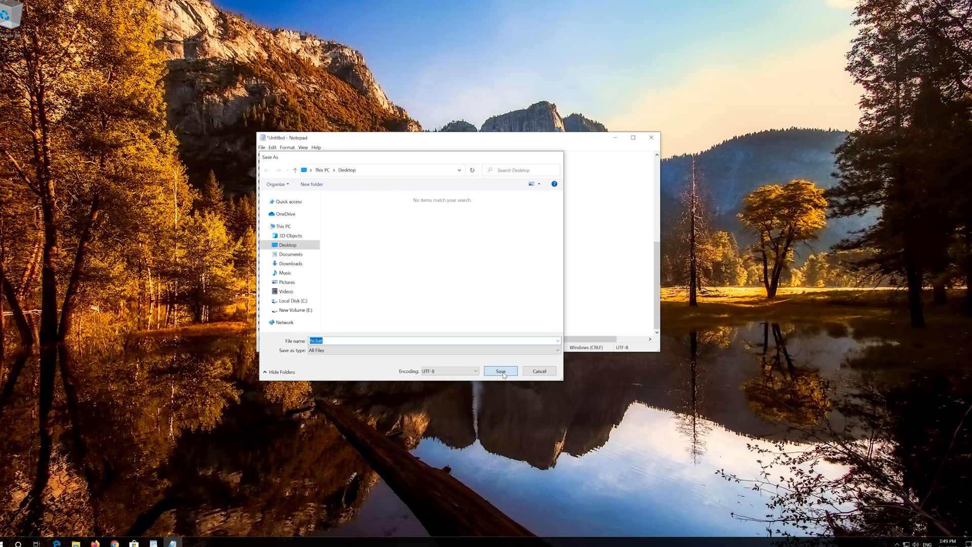
{"action": "left_click", "coordinate": [500, 371]}
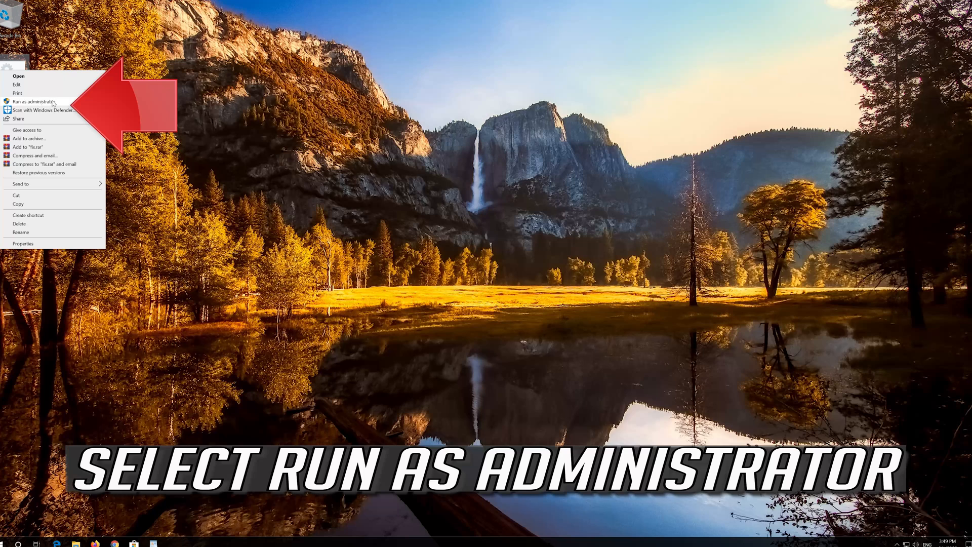
- Run fix.bat as administrator, approve the UAC prompt, and let it finish
{"action": "left_click", "coordinate": [37, 101]}
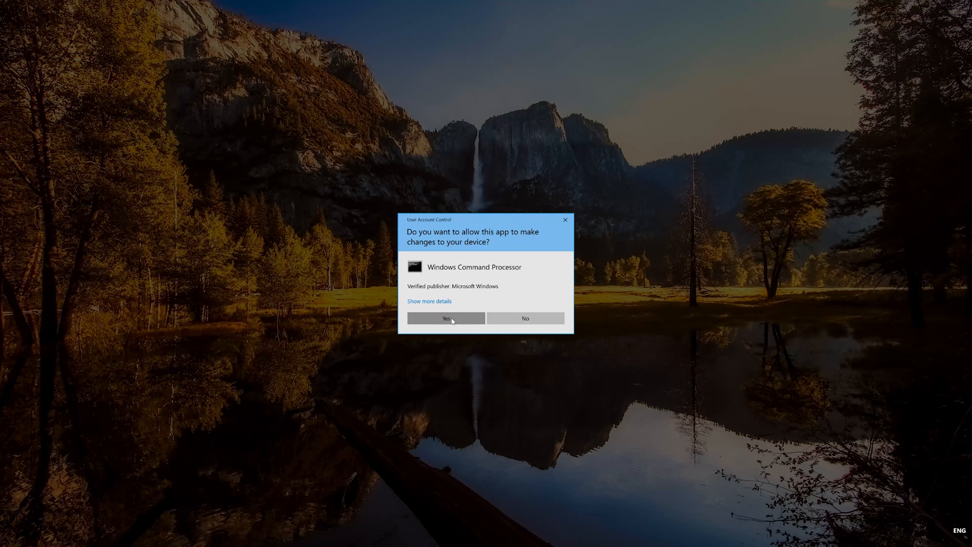
{"action": "left_click", "coordinate": [445, 318]}
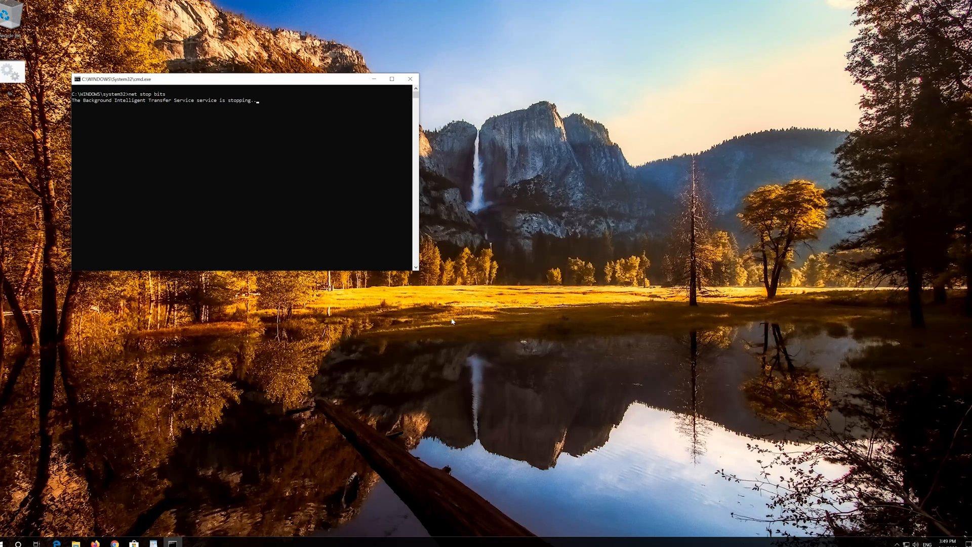
{"action": "type", "text": "net stop wuauserv"}
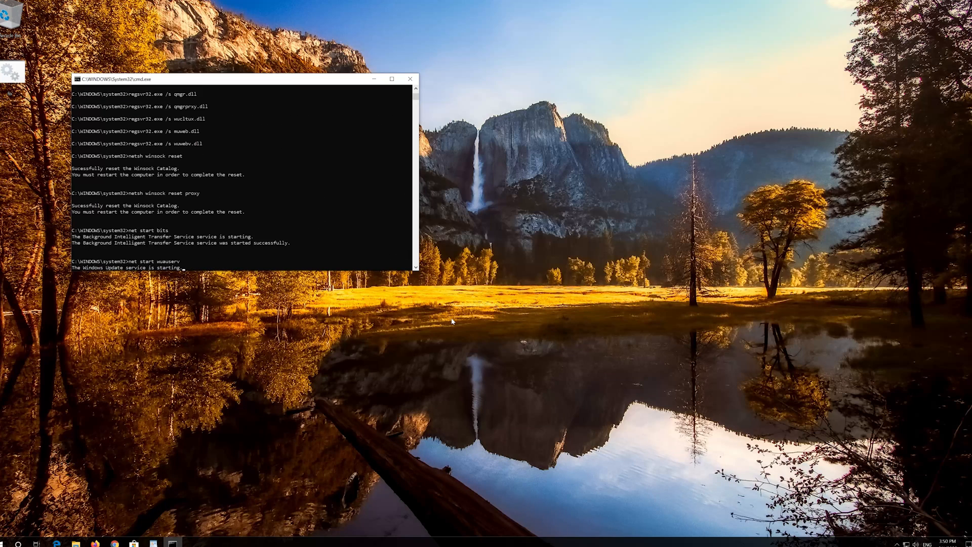
{"action": "left_click", "coordinate": [410, 79]}
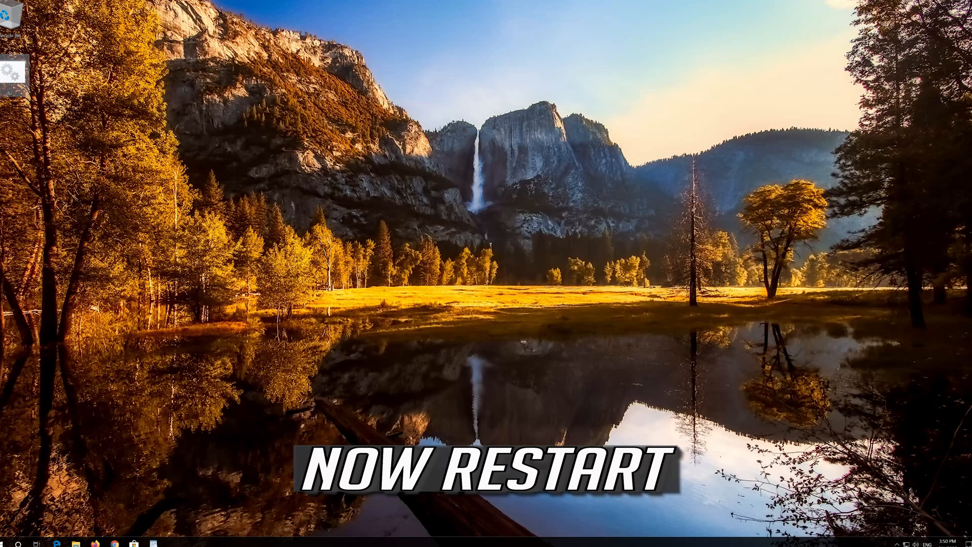
- Launch Google Chrome from the taskbar after the restart
{"action": "left_click", "coordinate": [17, 544]}
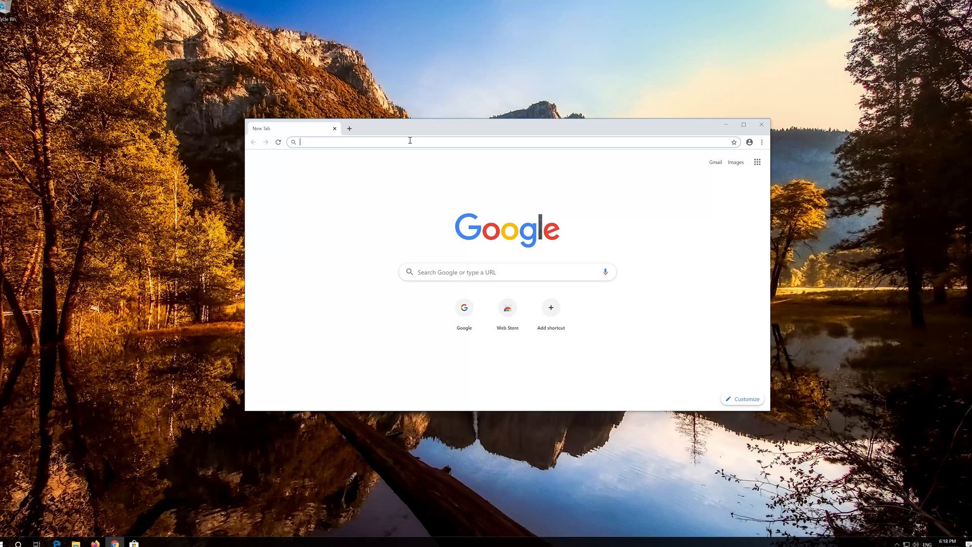
- Download the Media Creation Tool from microsoft.com/en-us/software-download/windows10 and run it
{"action": "type", "text": "microsoft.com/en-us/software-download/windows10"}
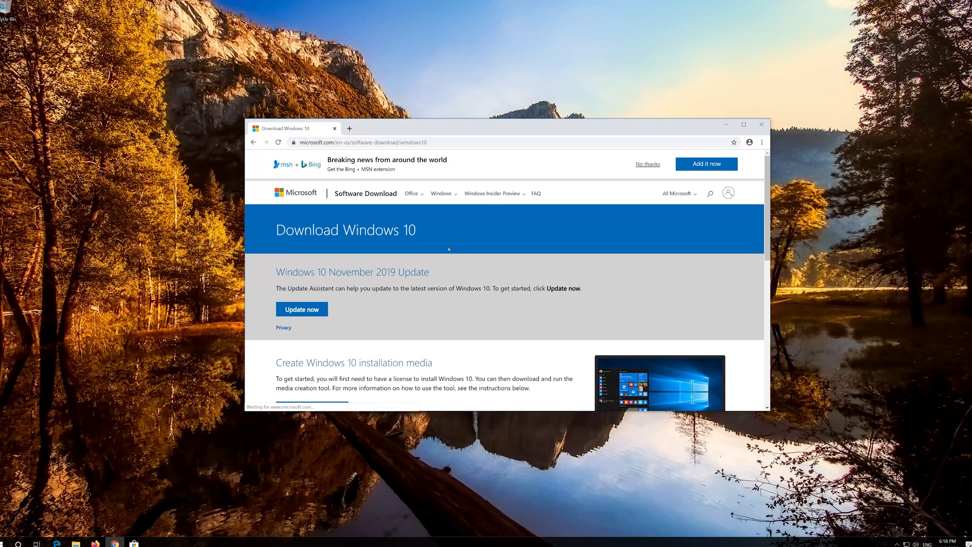
{"action": "scroll", "scroll_direction": "down", "scroll_amount": 3}
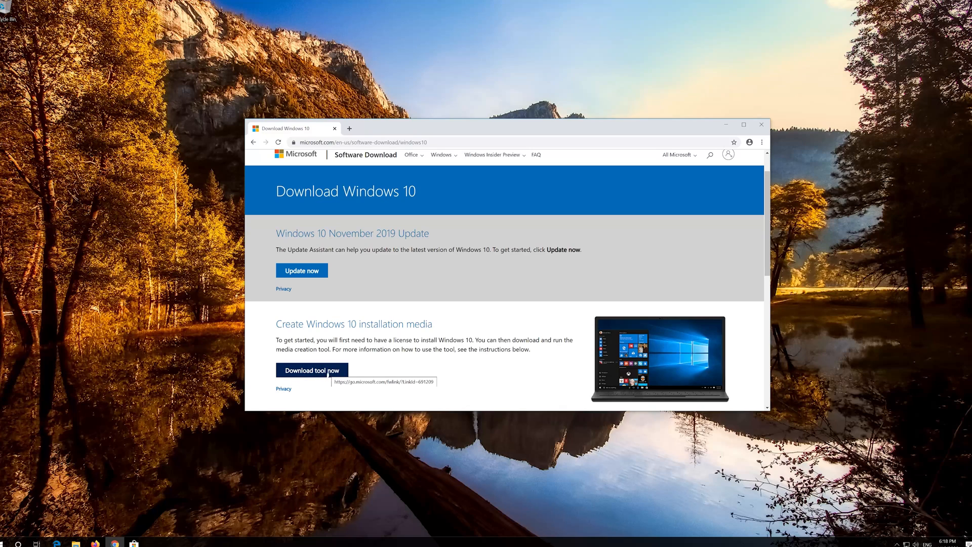
{"action": "left_click", "coordinate": [325, 370]}
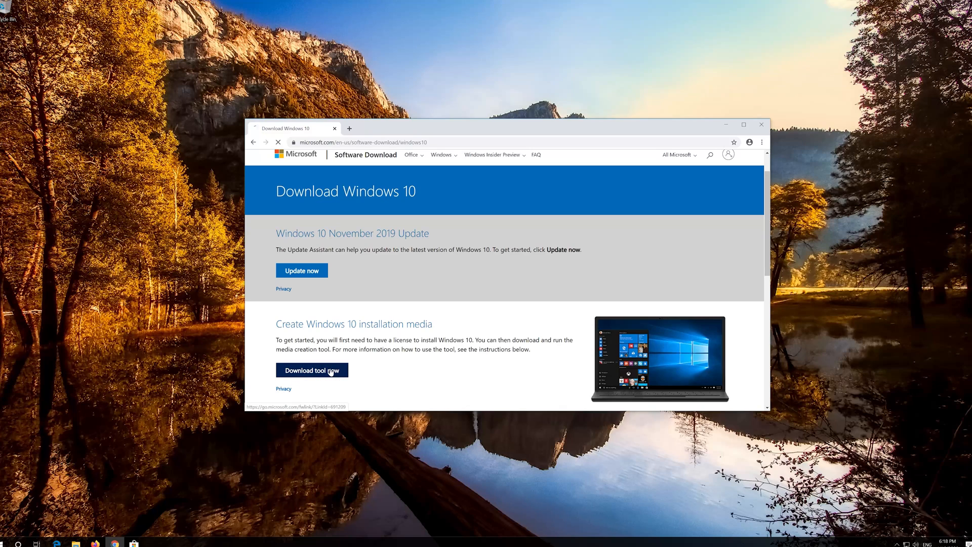
{"action": "left_click", "coordinate": [312, 370]}
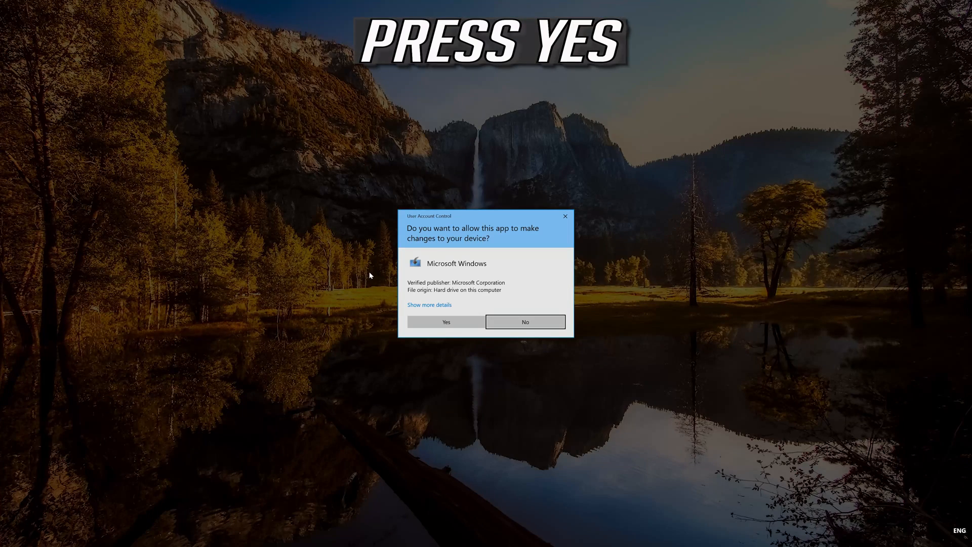
- Allow UAC, accept both license terms, and install the Windows 10 Pro upgrade of this PC
{"action": "left_click", "coordinate": [446, 322]}
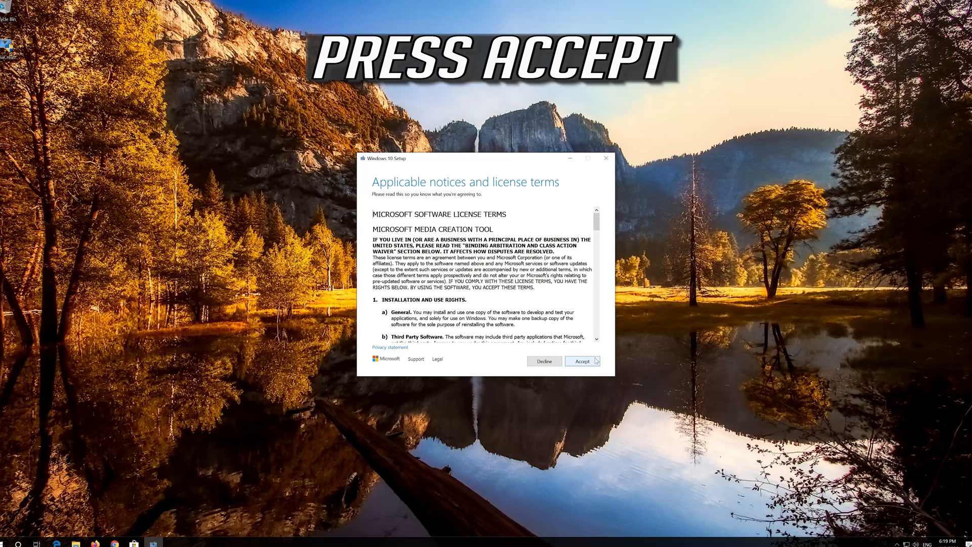
{"action": "left_click", "coordinate": [582, 361]}
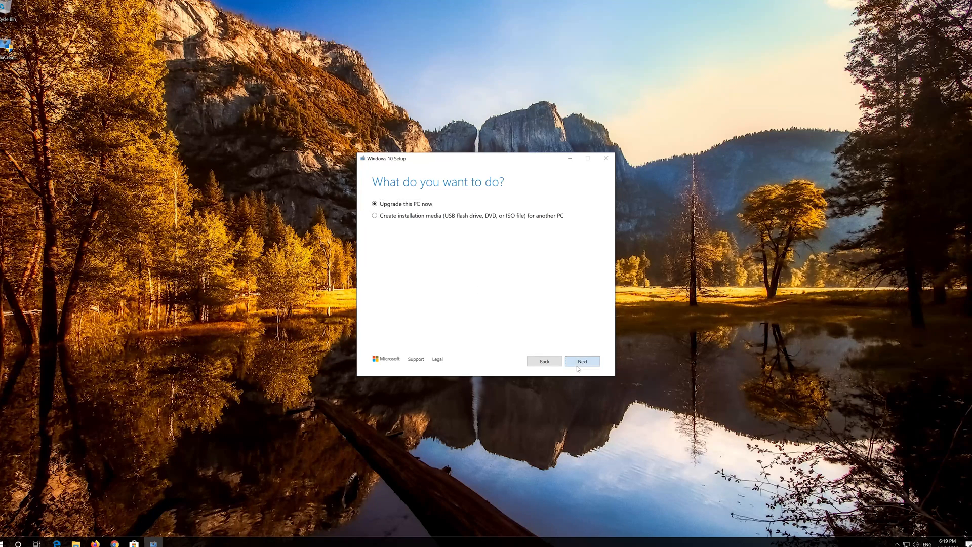
{"action": "left_click", "coordinate": [582, 360]}
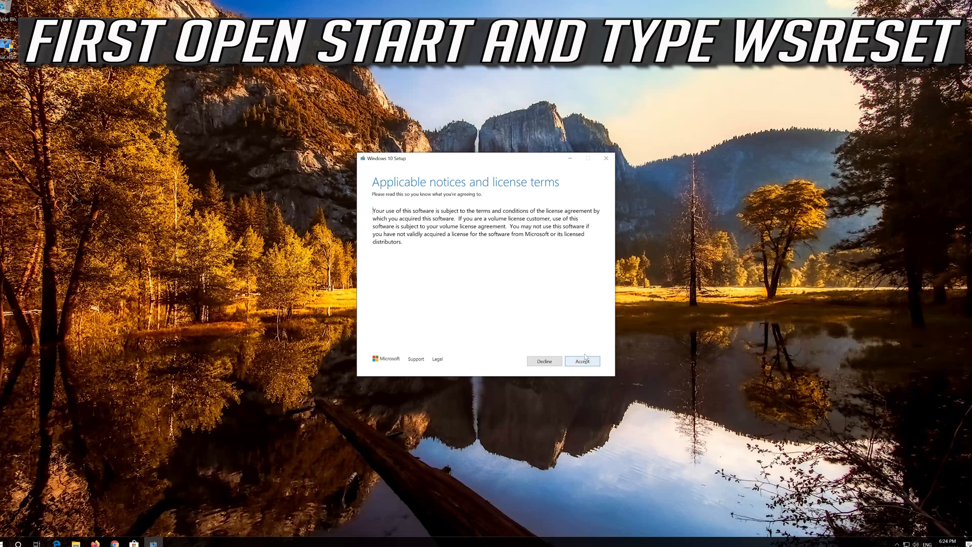
{"action": "left_click", "coordinate": [582, 361]}
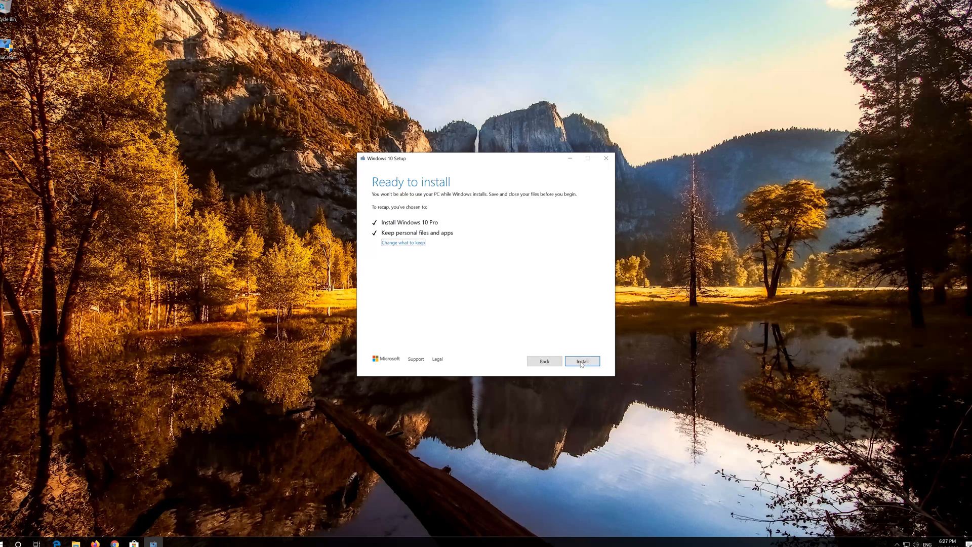
{"action": "left_click", "coordinate": [582, 360]}
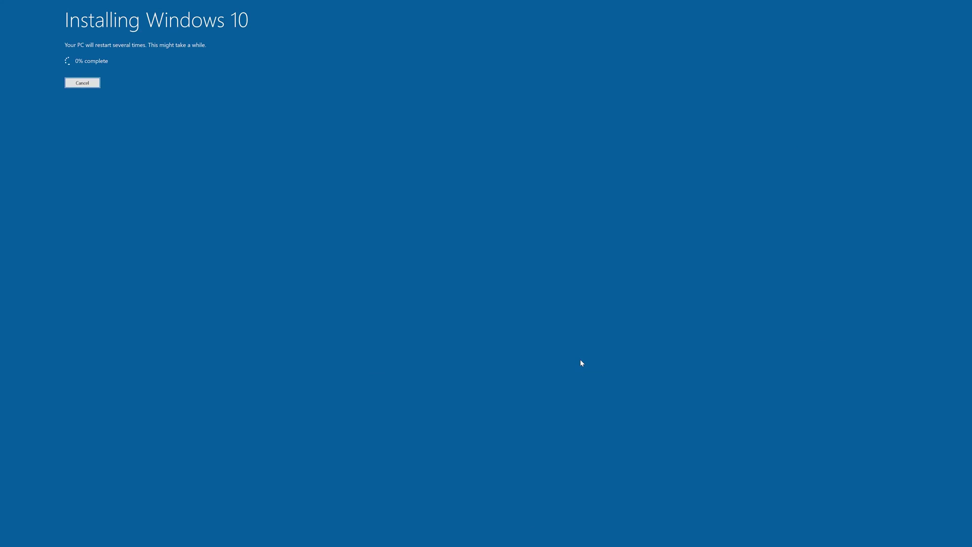